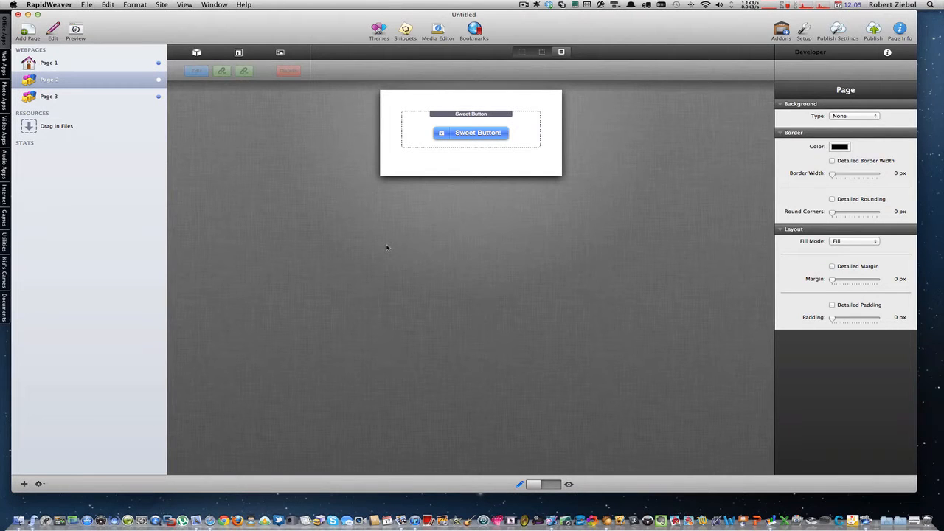
mouse_move(397, 213)
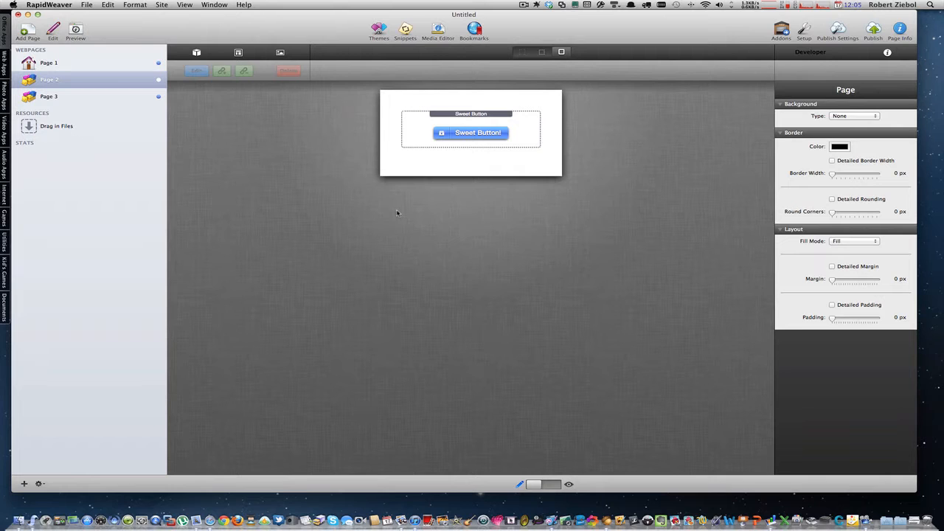
Review Pages 1 and 2, then add a Sweet Button stack to empty Page 3
click(63, 62)
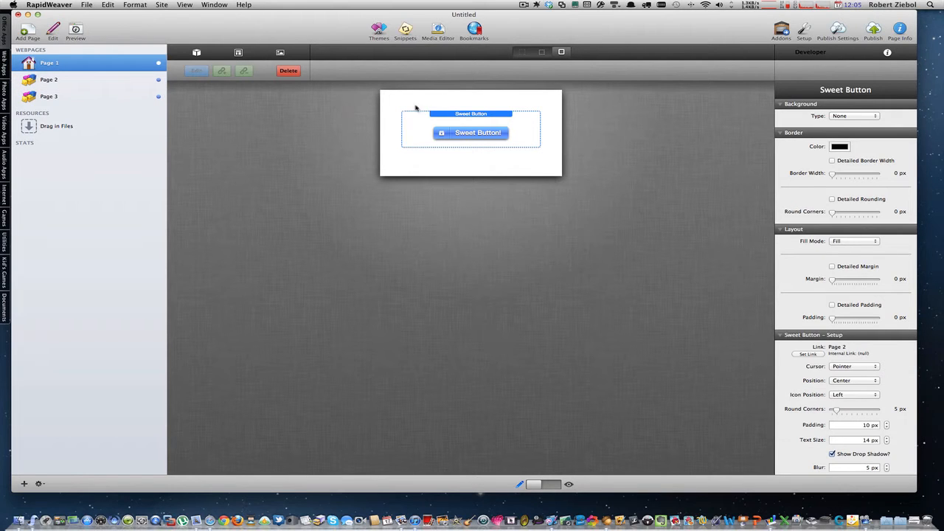
click(52, 79)
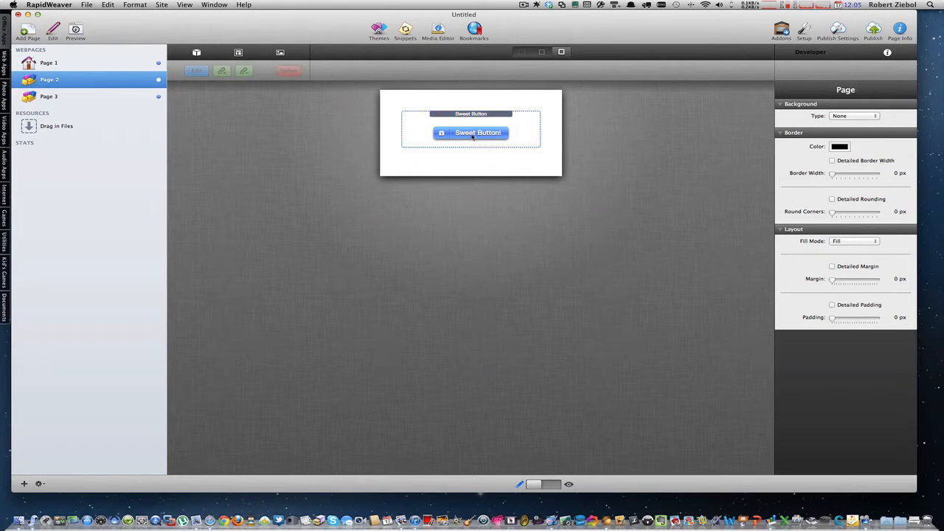
click(53, 96)
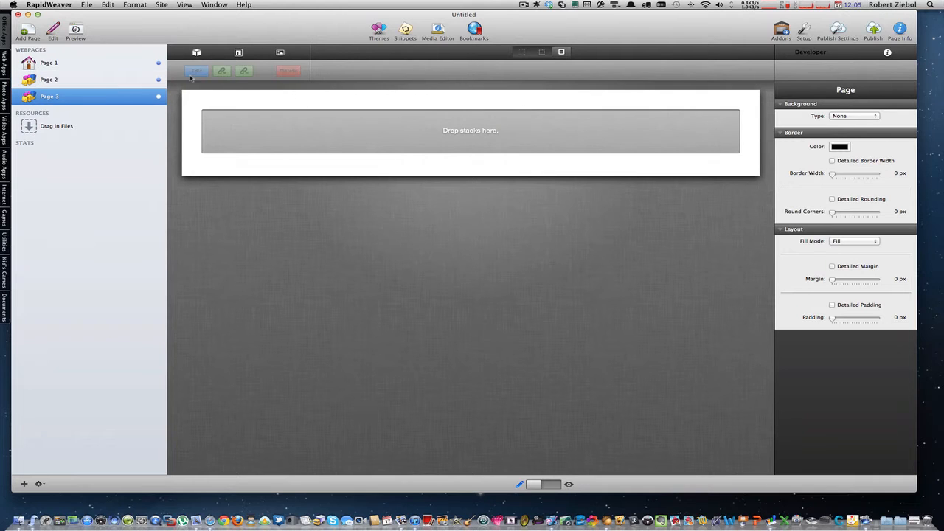
click(197, 48)
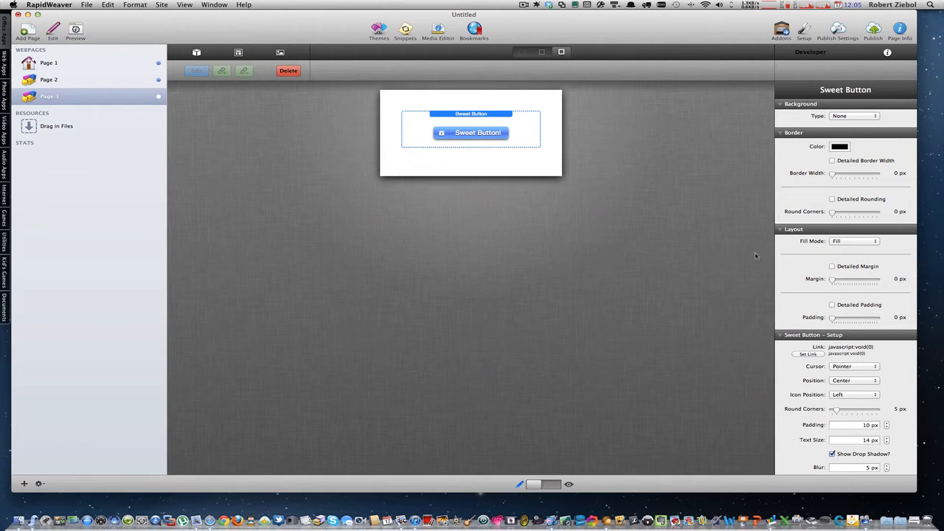
Set Page 3's Sweet Button link type to Page, targeting Page 1
click(807, 354)
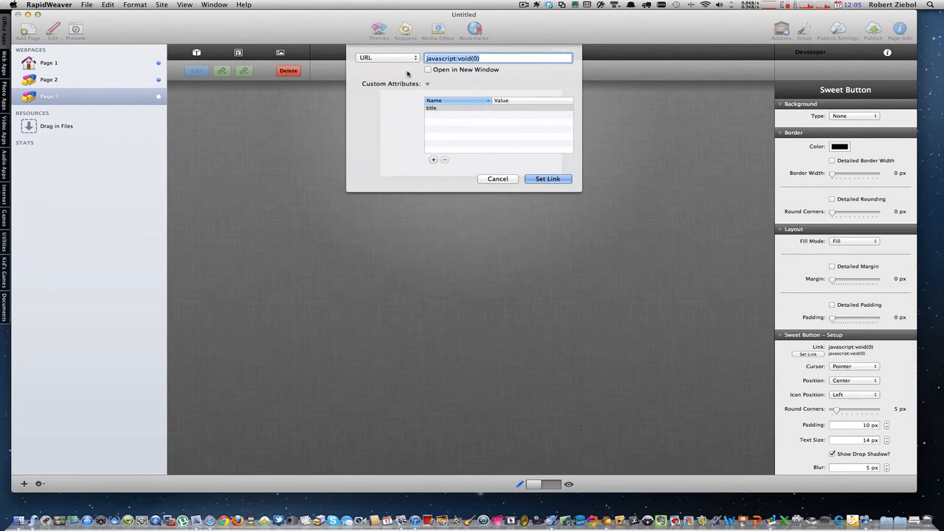
click(385, 58)
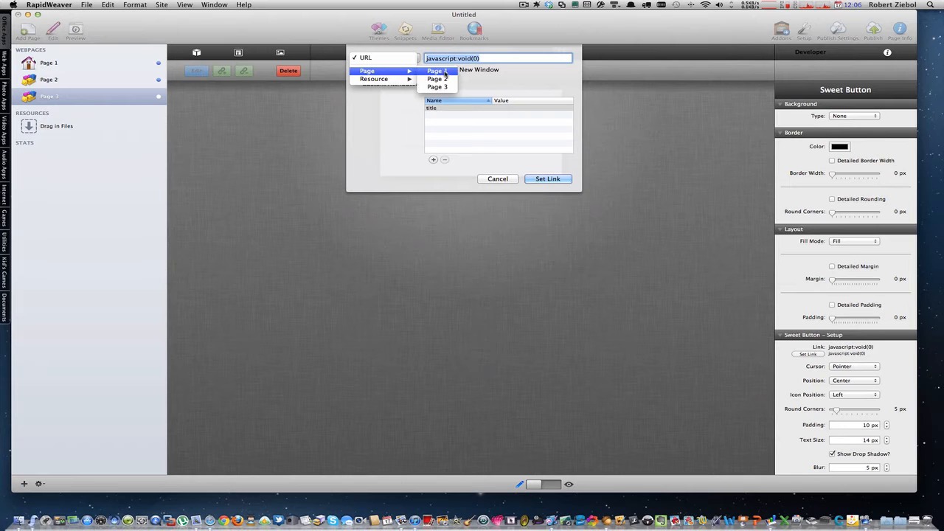
click(436, 70)
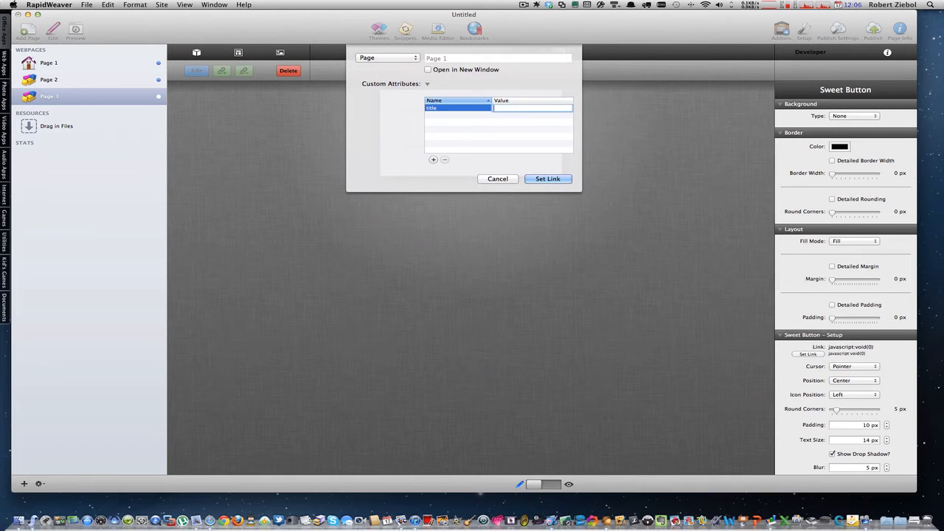
click(547, 179)
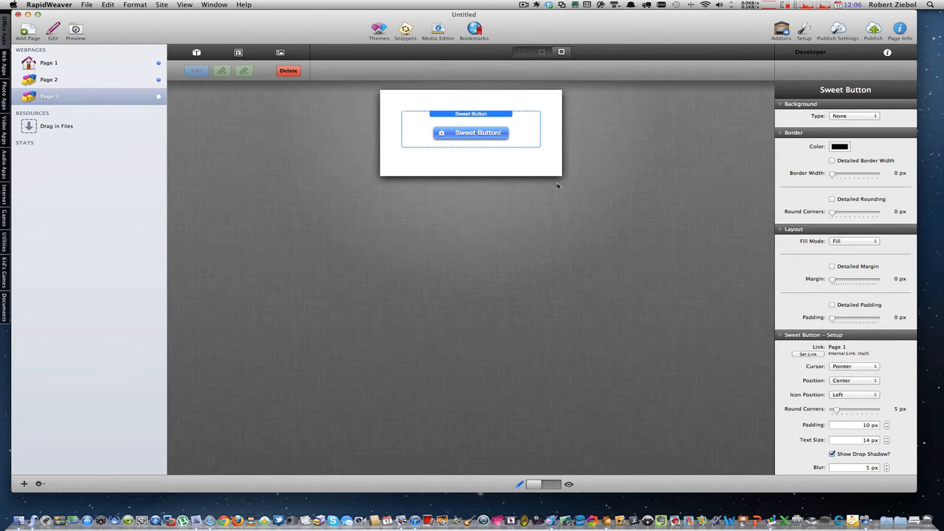
Preview Page 1 to see its Sweet Button below the 'My Website' header
click(56, 62)
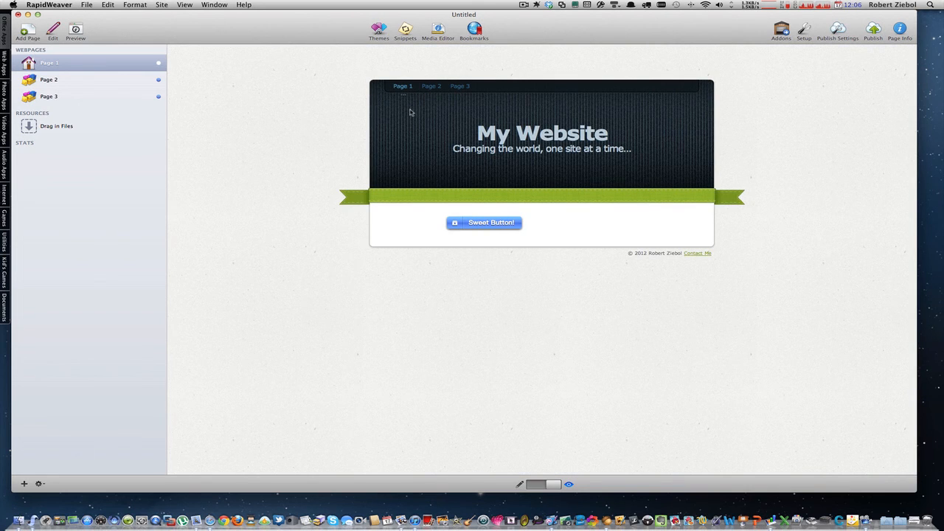
mouse_move(414, 113)
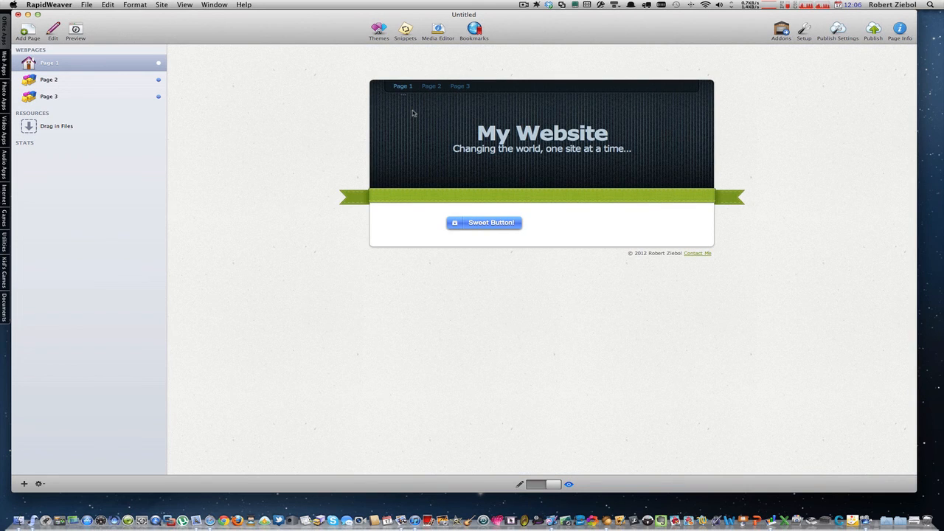